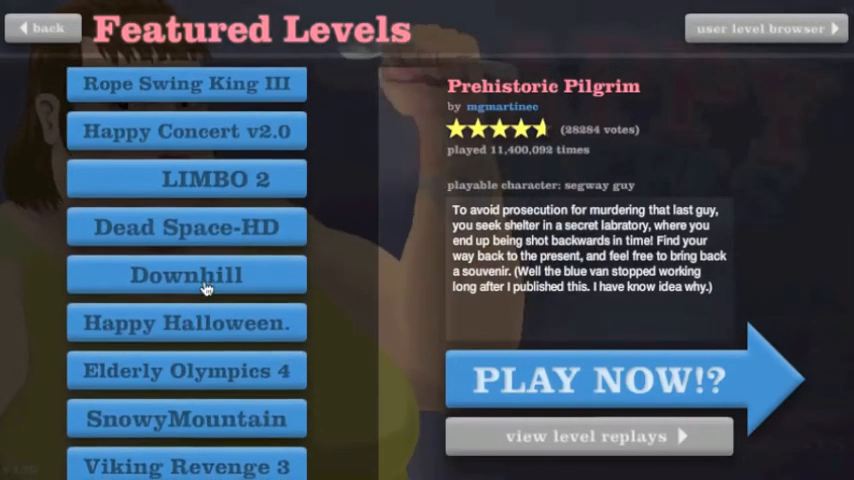
# Pick Downhill from Featured Levels and launch it.
pyautogui.click(595, 381)
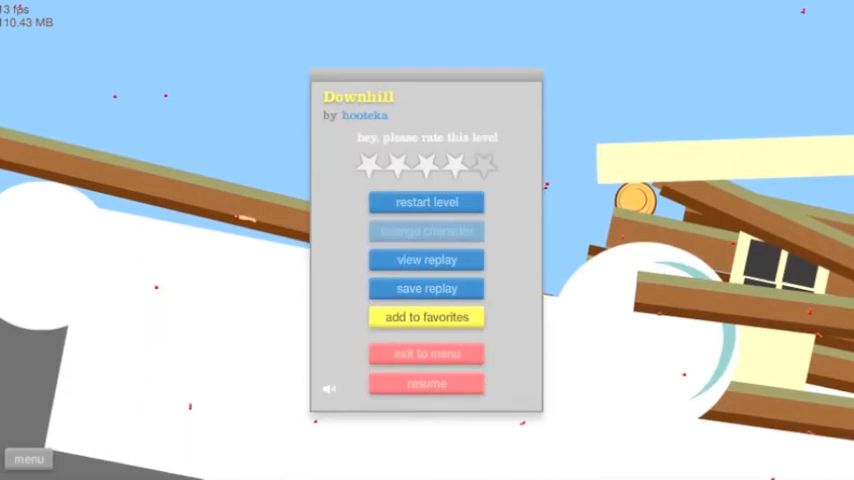
# Resume the paused Downhill run and ride until the crash.
pyautogui.click(427, 383)
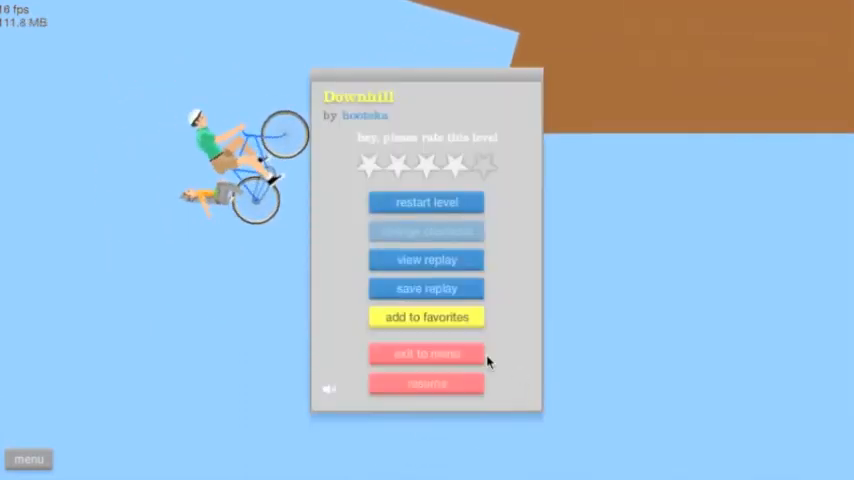
# Exit Downhill to the menu and pick Happy Halloween. from the featured list.
pyautogui.click(426, 353)
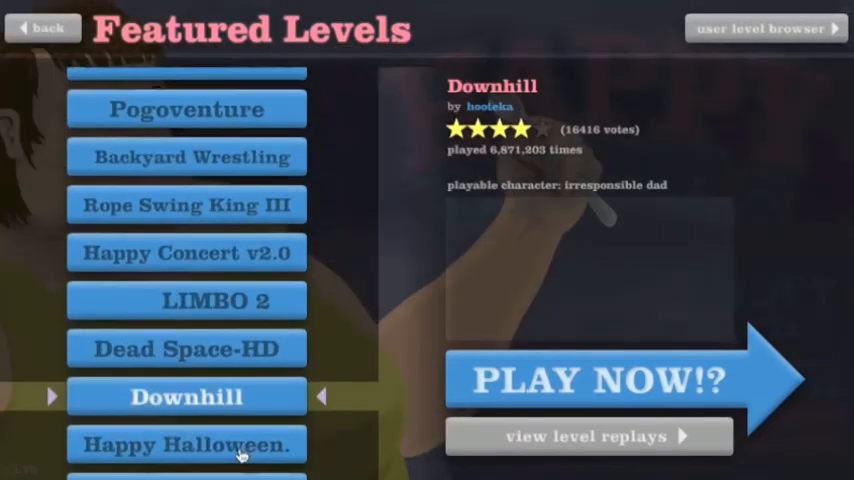
pyautogui.scroll(-3)
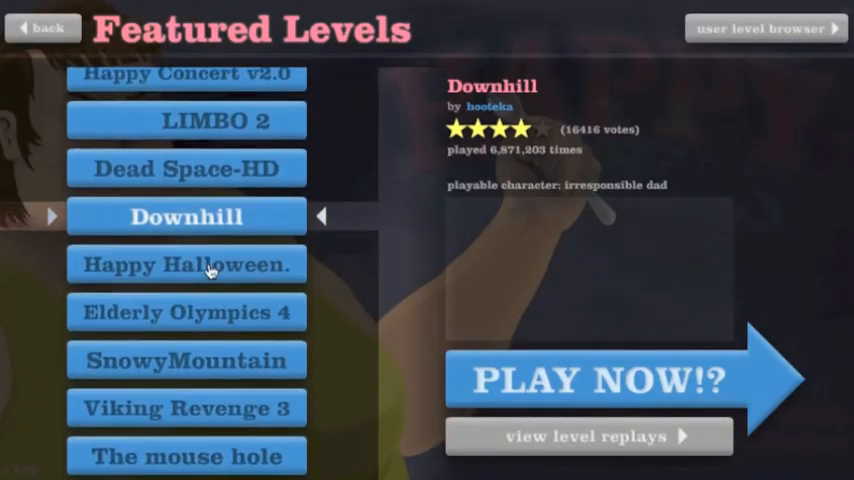
pyautogui.click(593, 383)
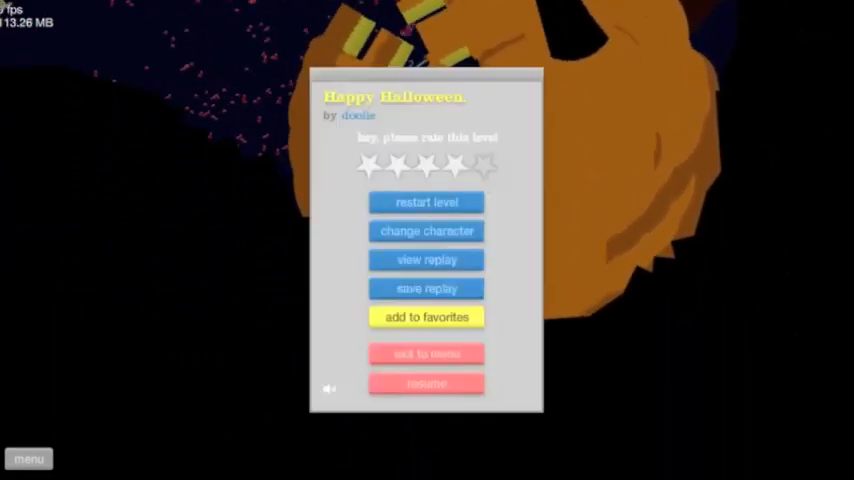
# Resume the Happy Halloween. run, then exit to the level list.
pyautogui.click(427, 383)
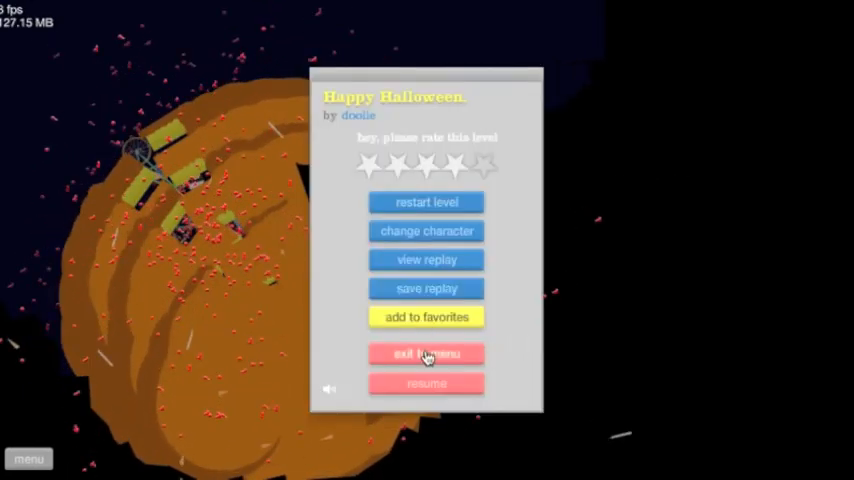
pyautogui.click(426, 353)
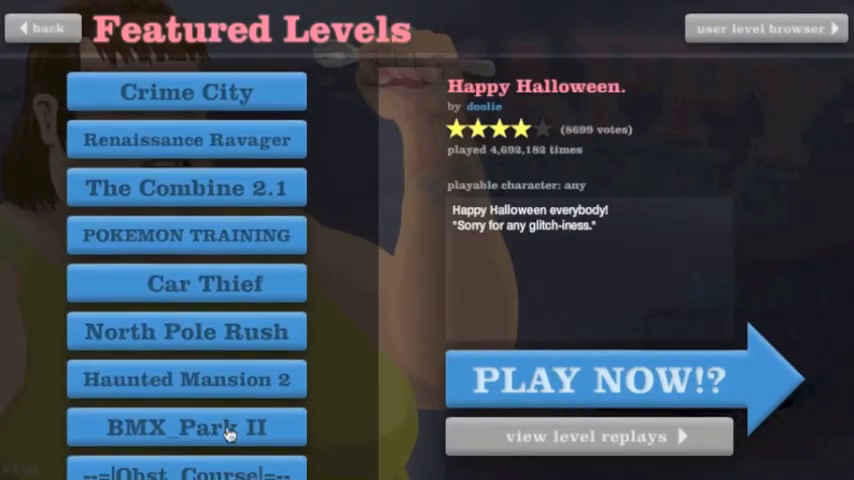
# Scroll to Elderly Olympics 4, launch it, and resume play after pausing.
pyautogui.scroll(-3)
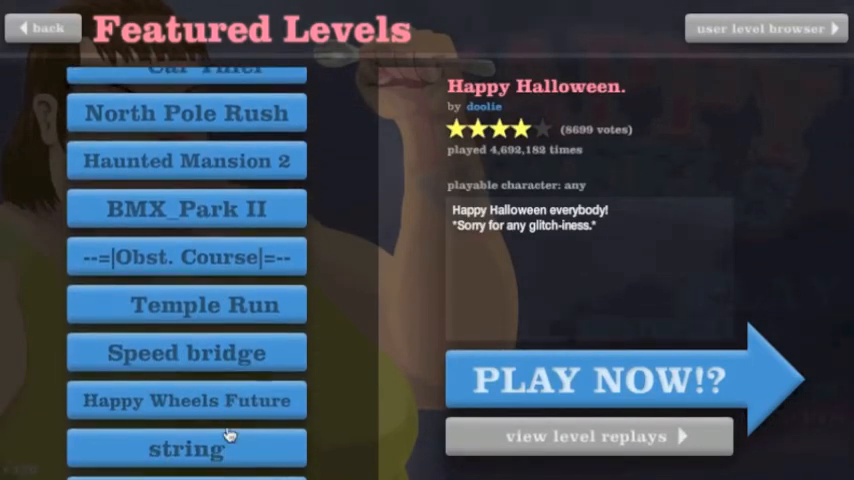
pyautogui.scroll(-3)
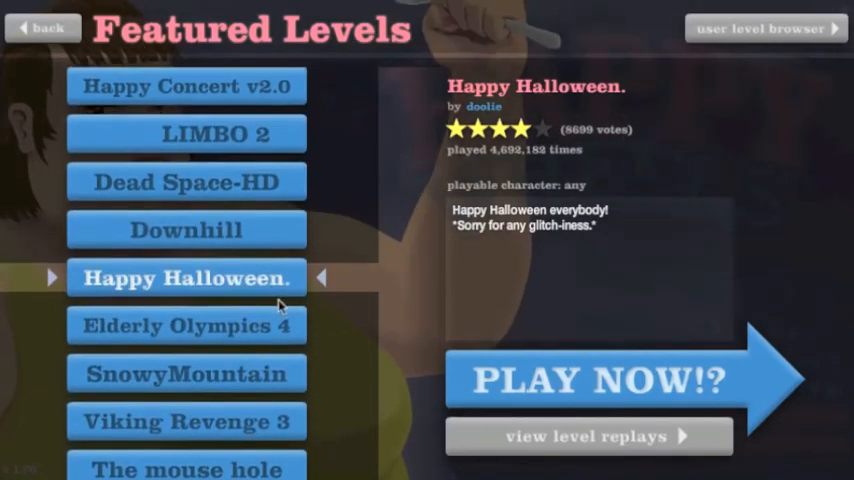
pyautogui.click(186, 316)
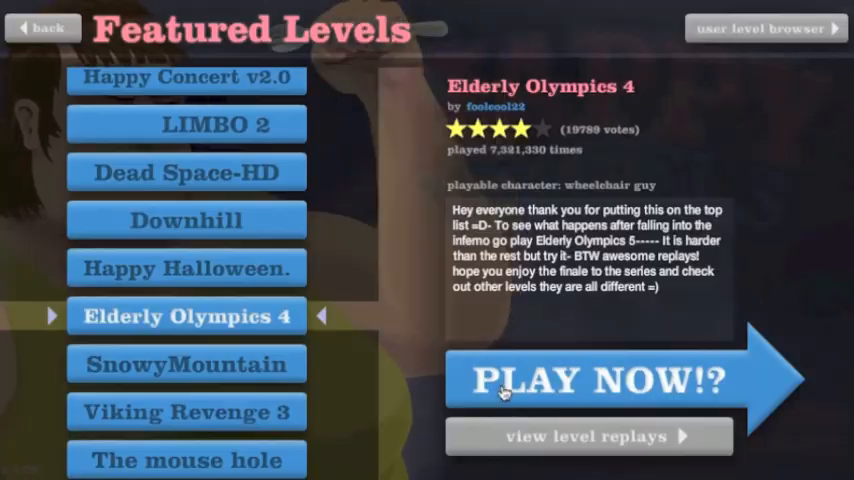
pyautogui.click(598, 381)
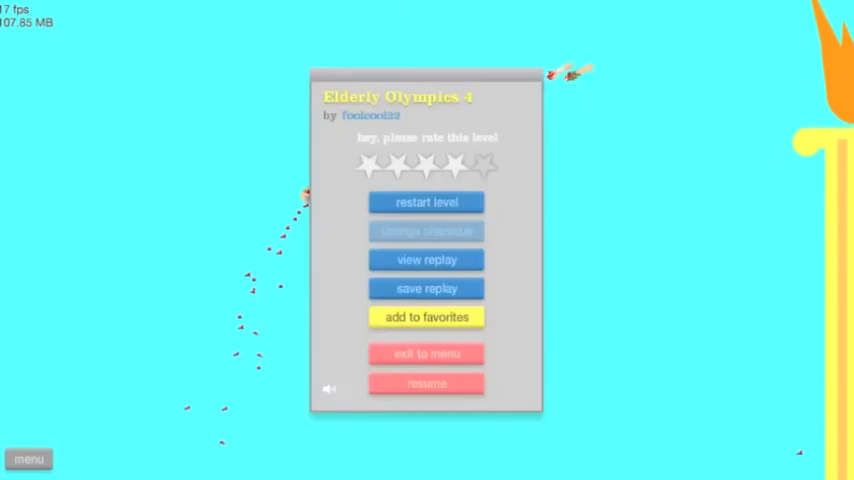
pyautogui.click(426, 384)
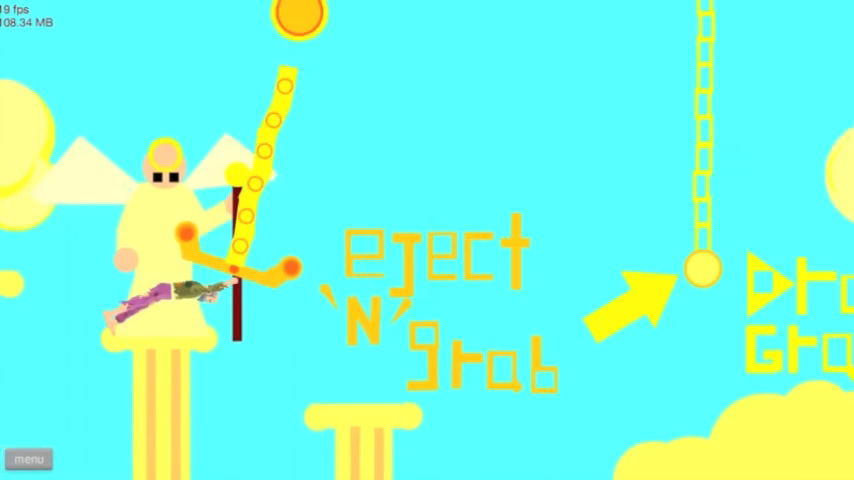